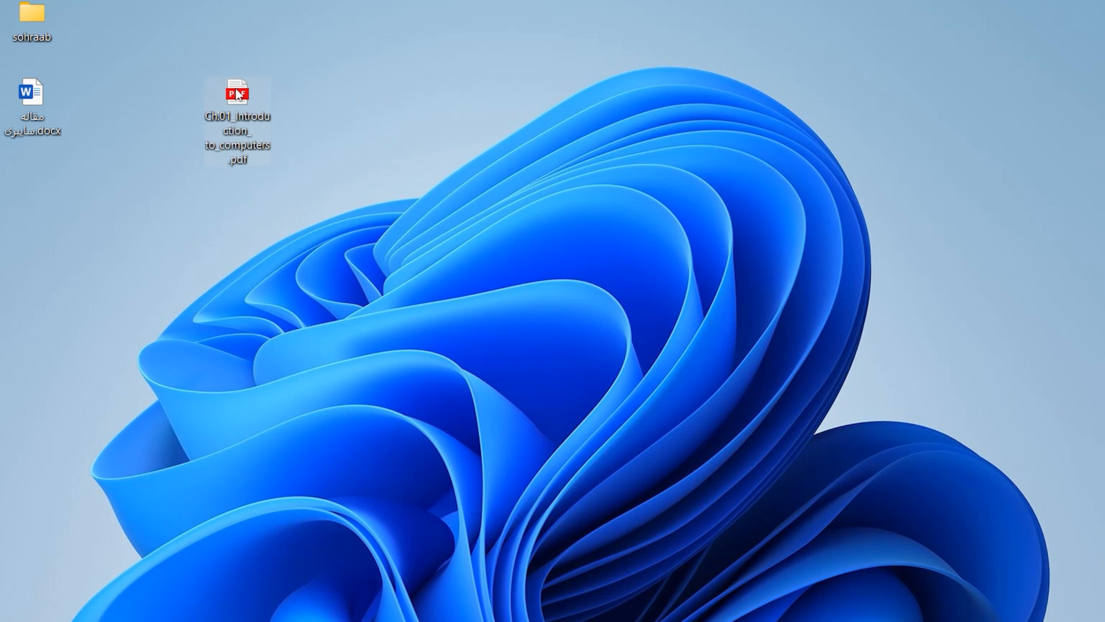
Step: Open the Introduction to Computer chapter PDF from the desktop in Microsoft Edge
{"action": "left_click_drag", "start_coordinate": [238, 120], "coordinate": [305, 119]}
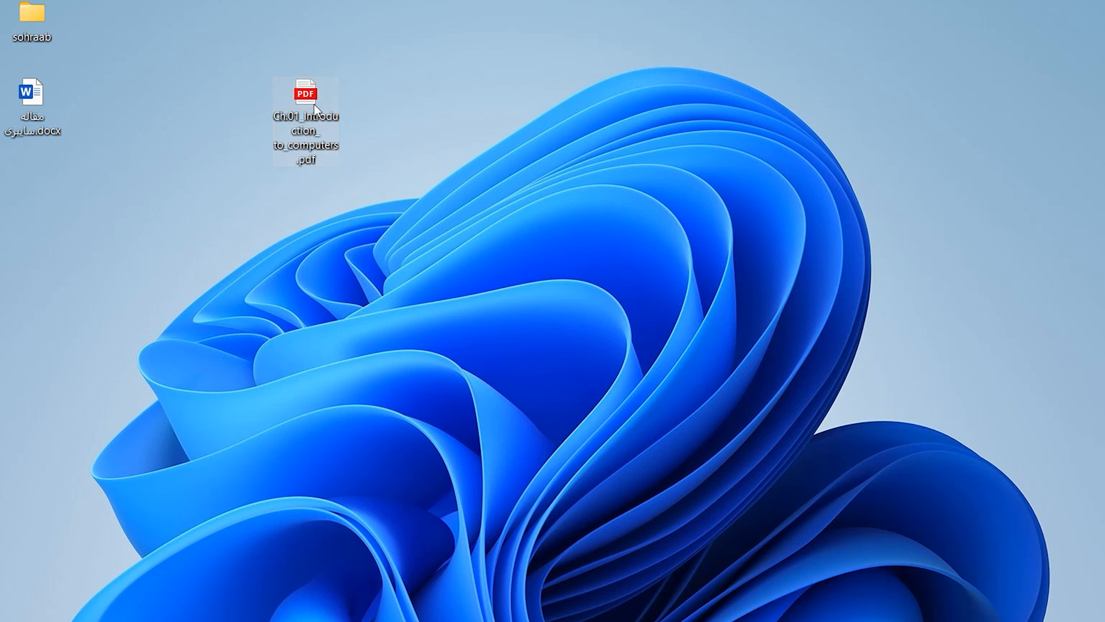
{"action": "left_click_drag", "start_coordinate": [305, 103], "coordinate": [373, 95]}
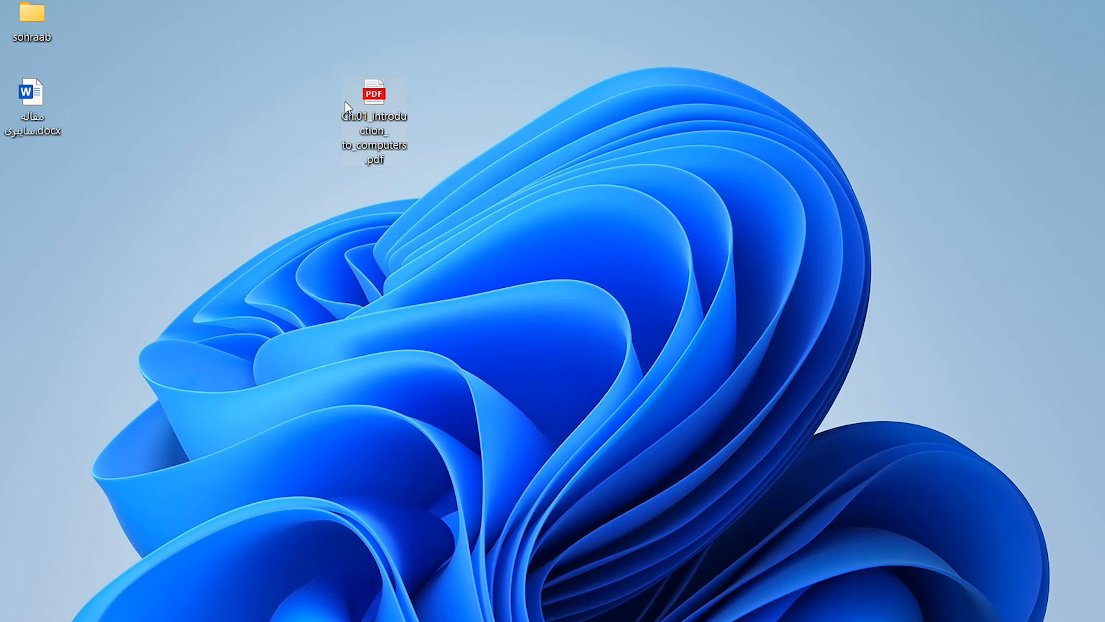
{"action": "double_click", "coordinate": [373, 94]}
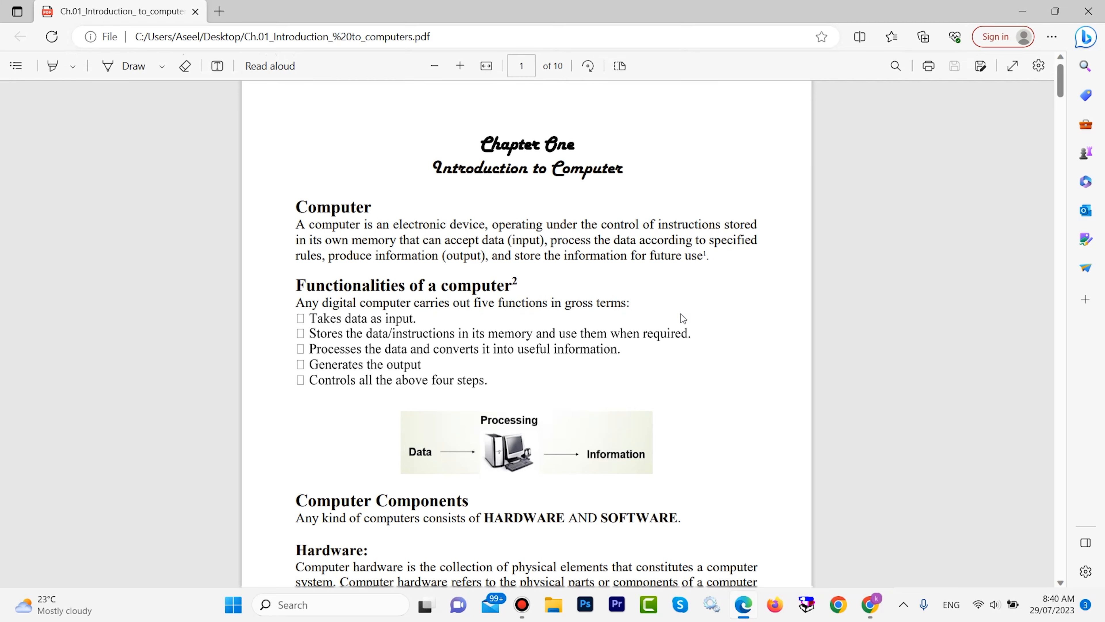
{"action": "scroll", "scroll_direction": "down", "scroll_amount": 3}
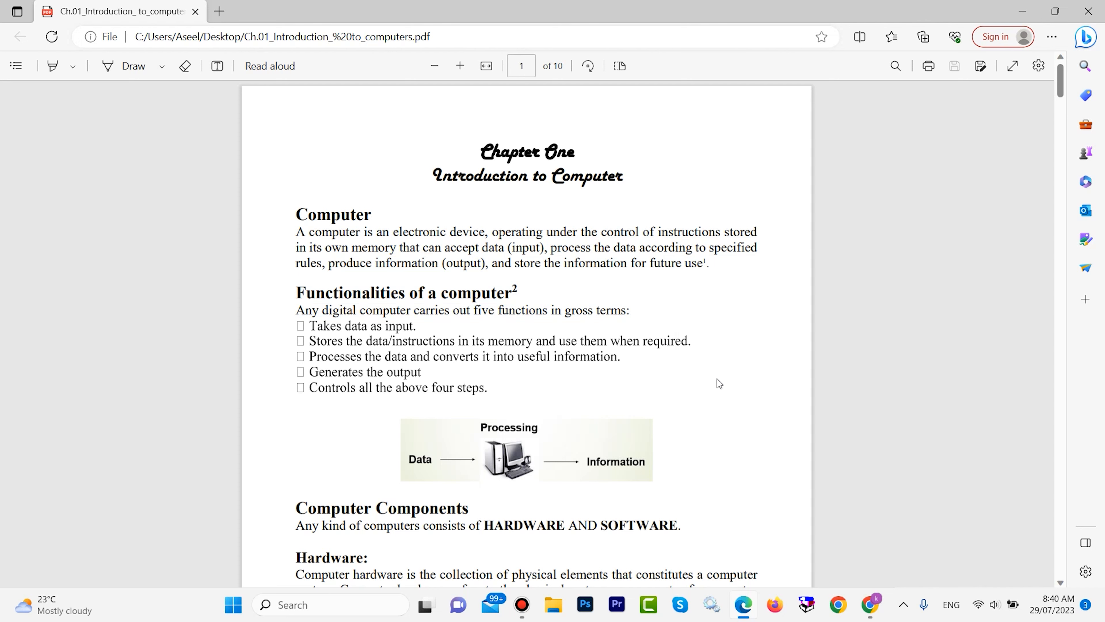
{"action": "mouse_move", "coordinate": [880, 569]}
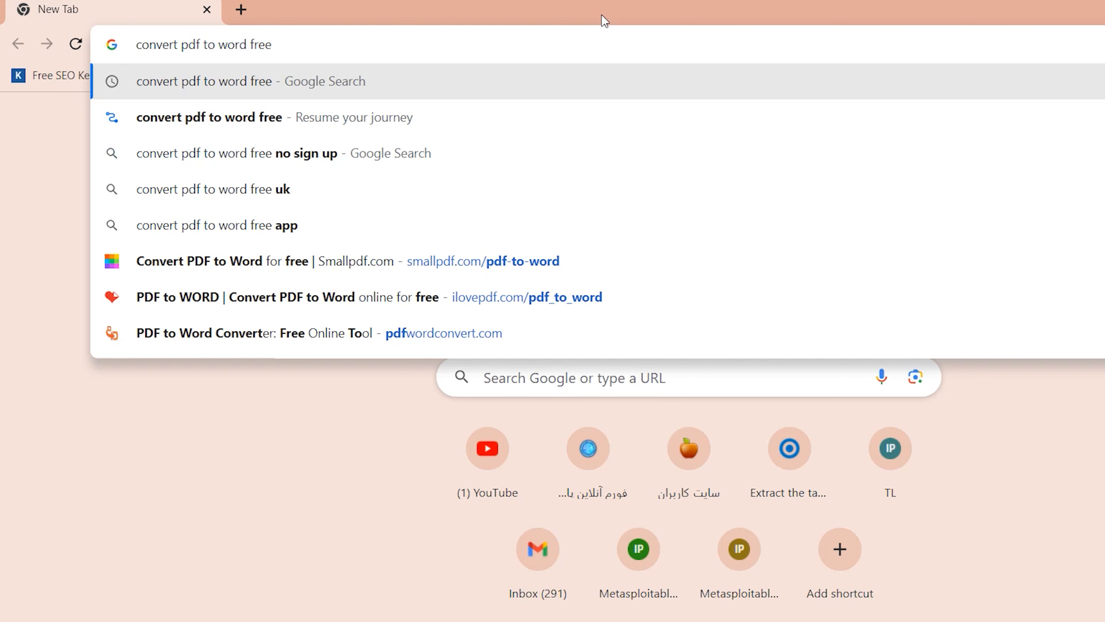
Step: Search 'convert pdf to word free' and open the iLovePDF and Smallpdf results in new tabs
{"action": "key", "text": "Enter"}
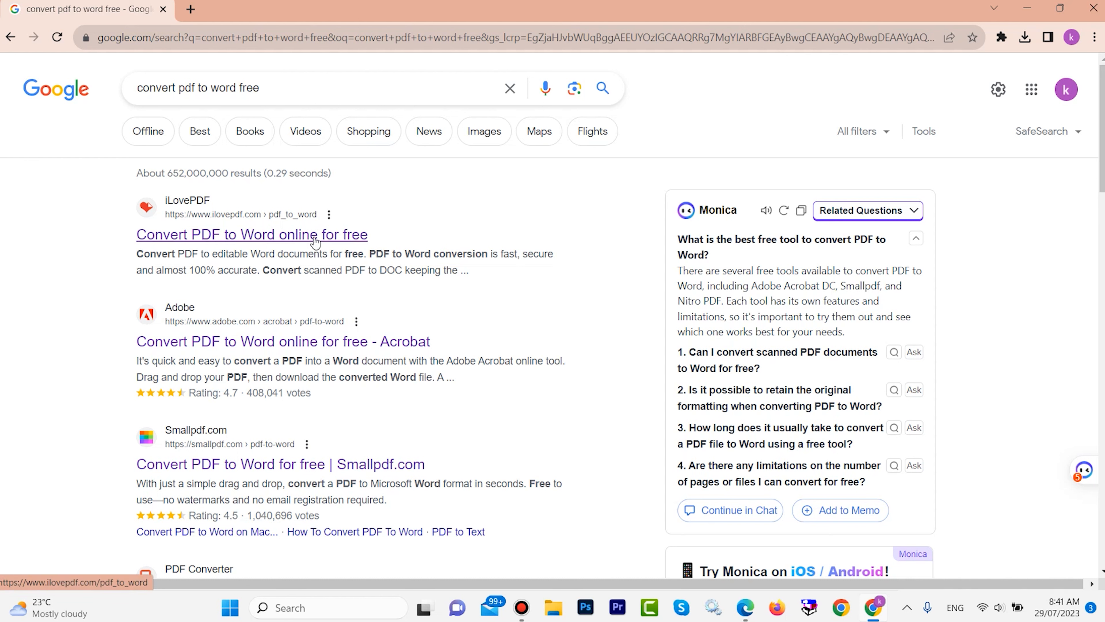
{"action": "mouse_move", "coordinate": [300, 245]}
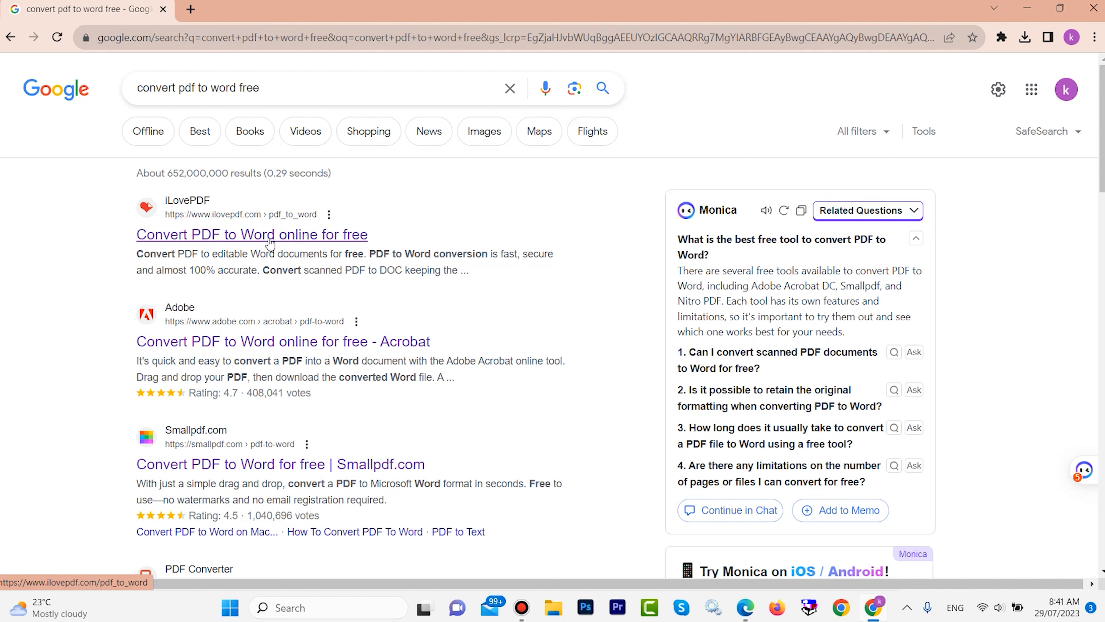
{"action": "right_click", "coordinate": [251, 234]}
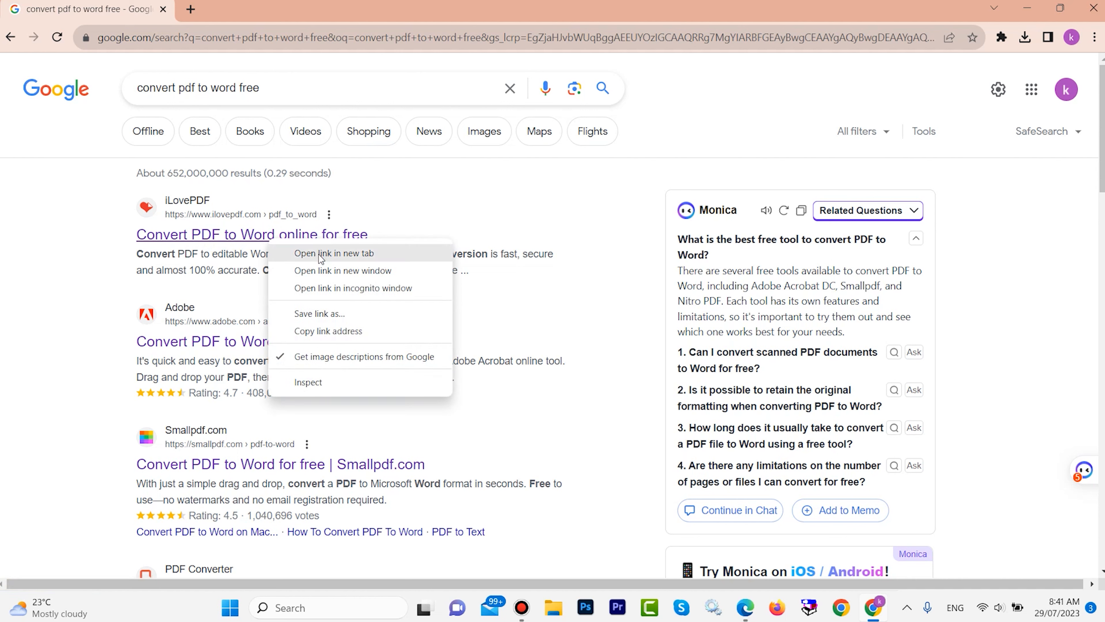
{"action": "left_click", "coordinate": [334, 253]}
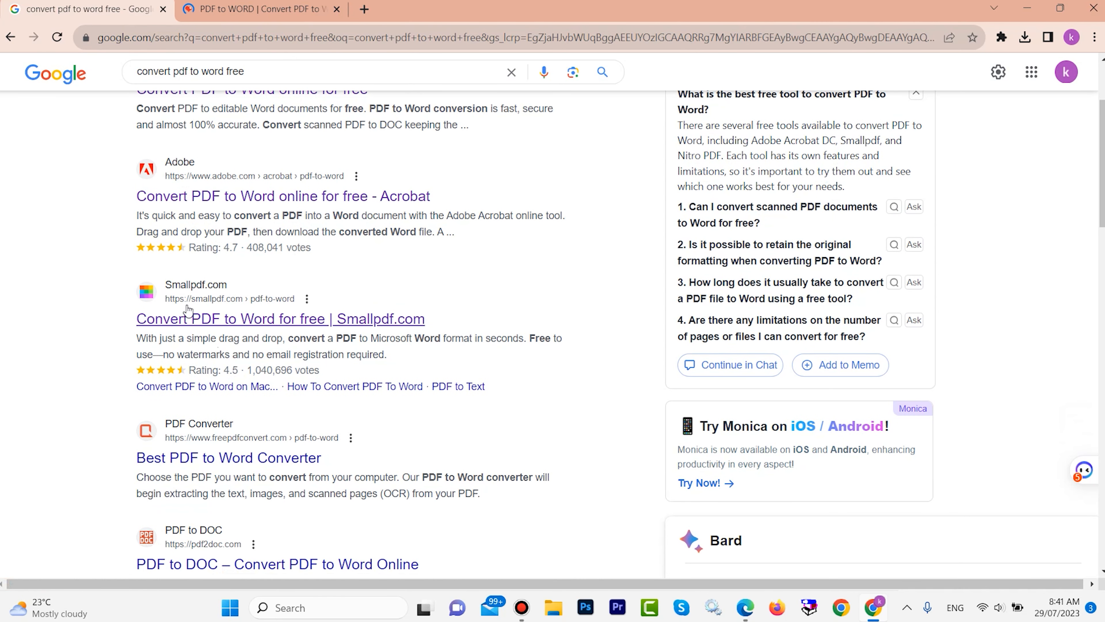
{"action": "mouse_move", "coordinate": [211, 323]}
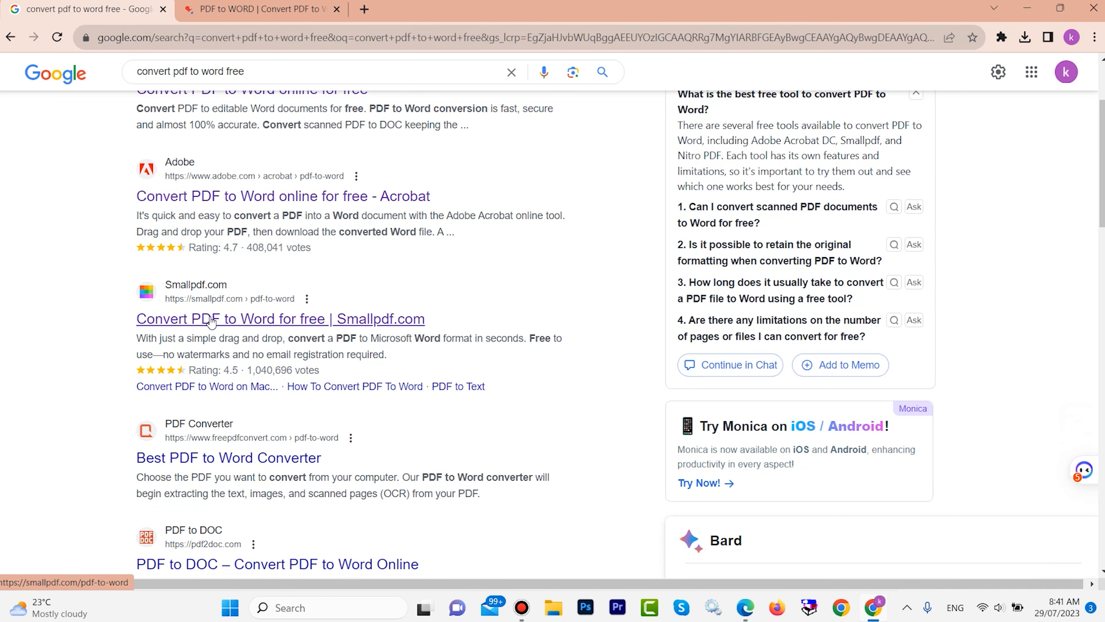
{"action": "left_click", "coordinate": [280, 318]}
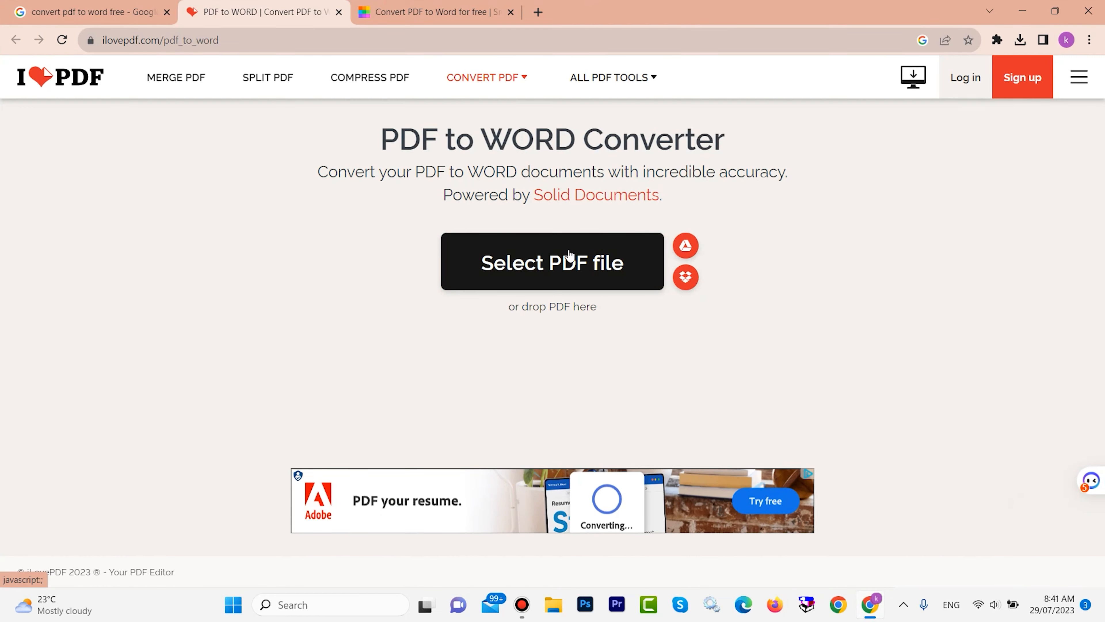
Step: Upload the chapter PDF from the Desktop to iLovePDF and convert it to Word
{"action": "left_click", "coordinate": [552, 262]}
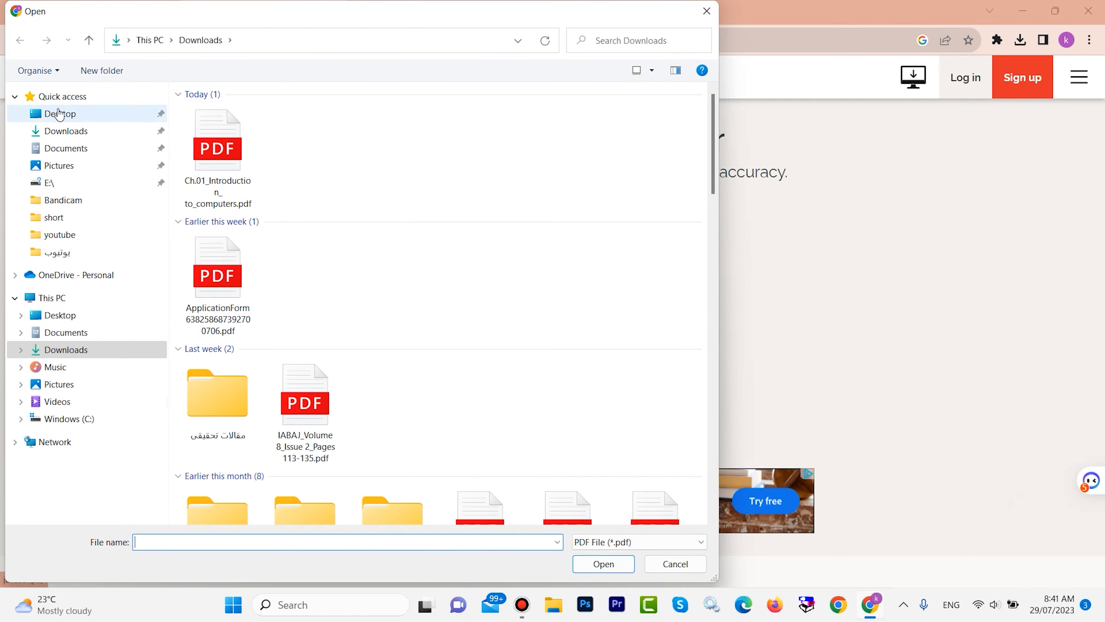
{"action": "left_click", "coordinate": [59, 114]}
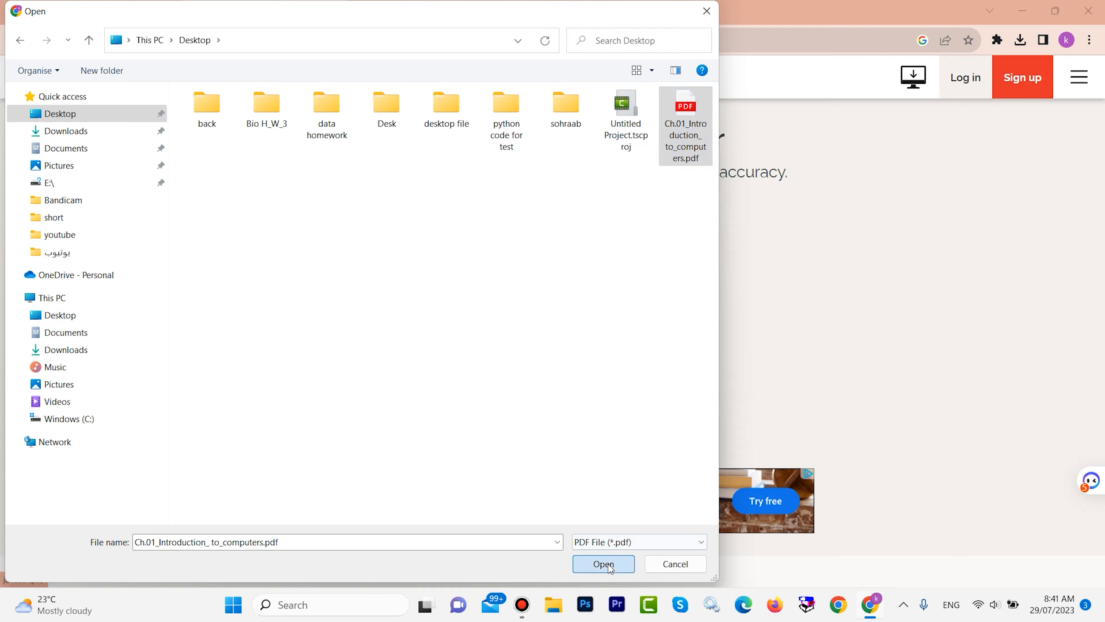
{"action": "left_click", "coordinate": [602, 563]}
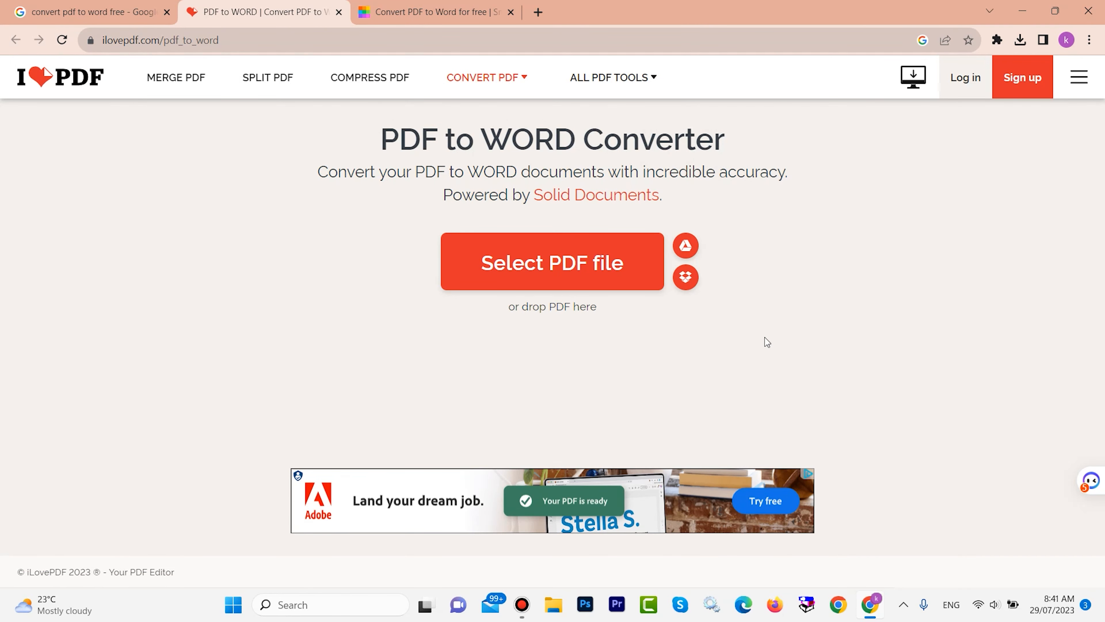
{"action": "left_click", "coordinate": [552, 262]}
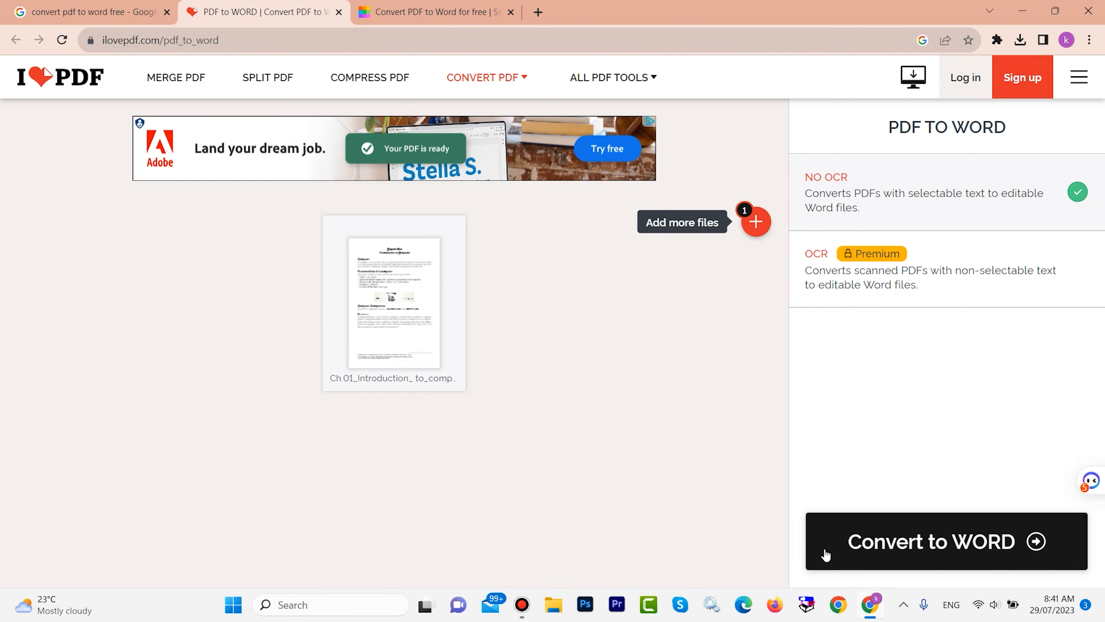
{"action": "mouse_move", "coordinate": [951, 552]}
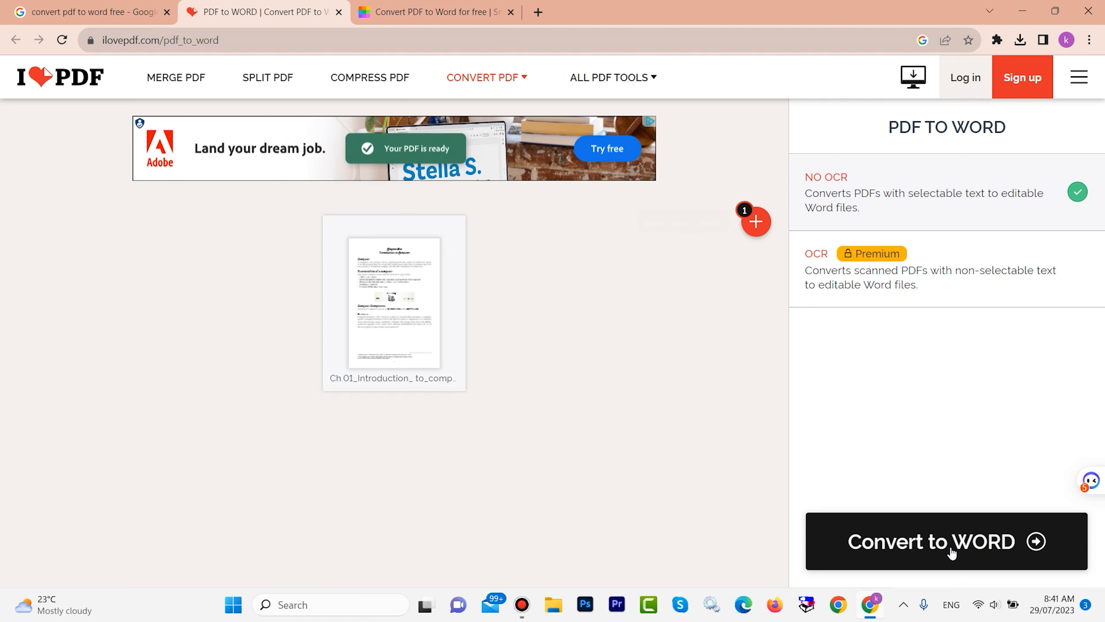
{"action": "left_click", "coordinate": [946, 541]}
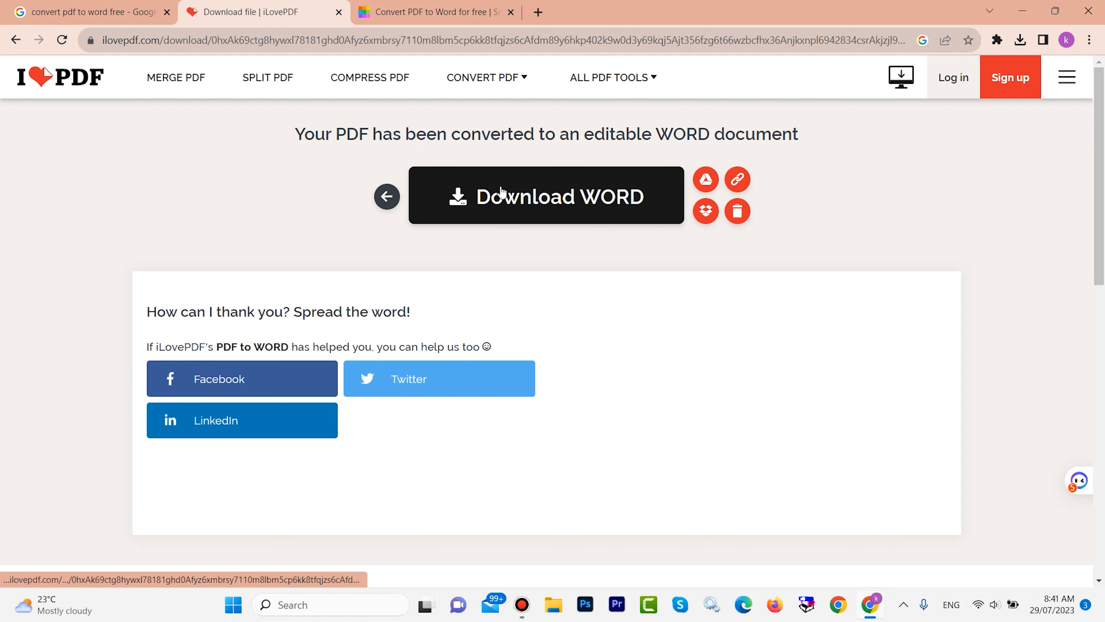
Step: Download the converted Word document from iLovePDF
{"action": "left_click", "coordinate": [545, 195]}
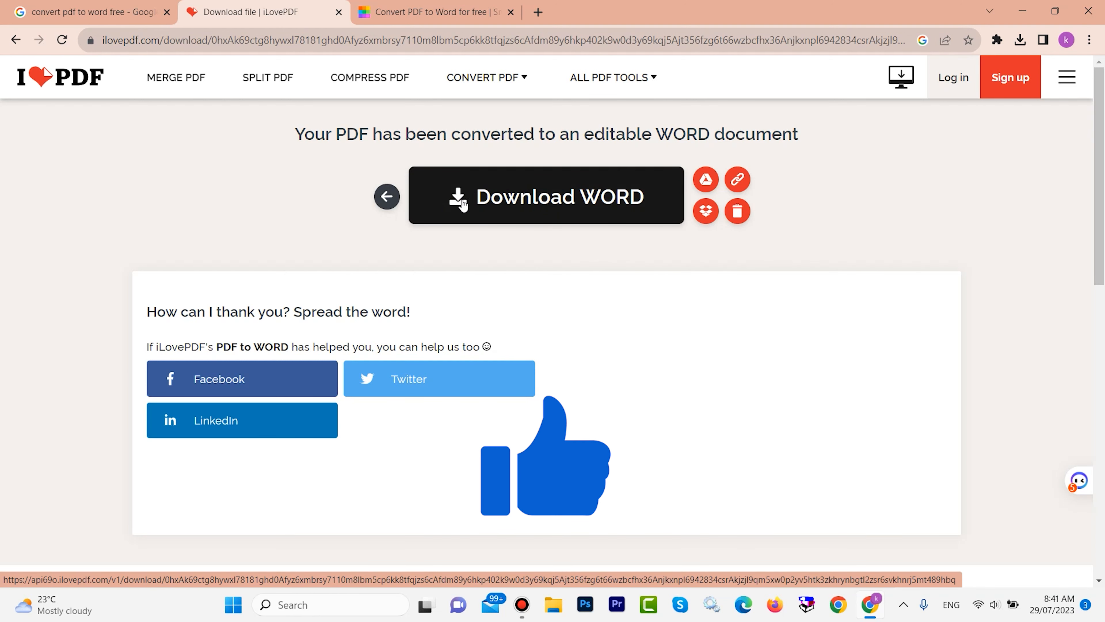
{"action": "left_click", "coordinate": [545, 197]}
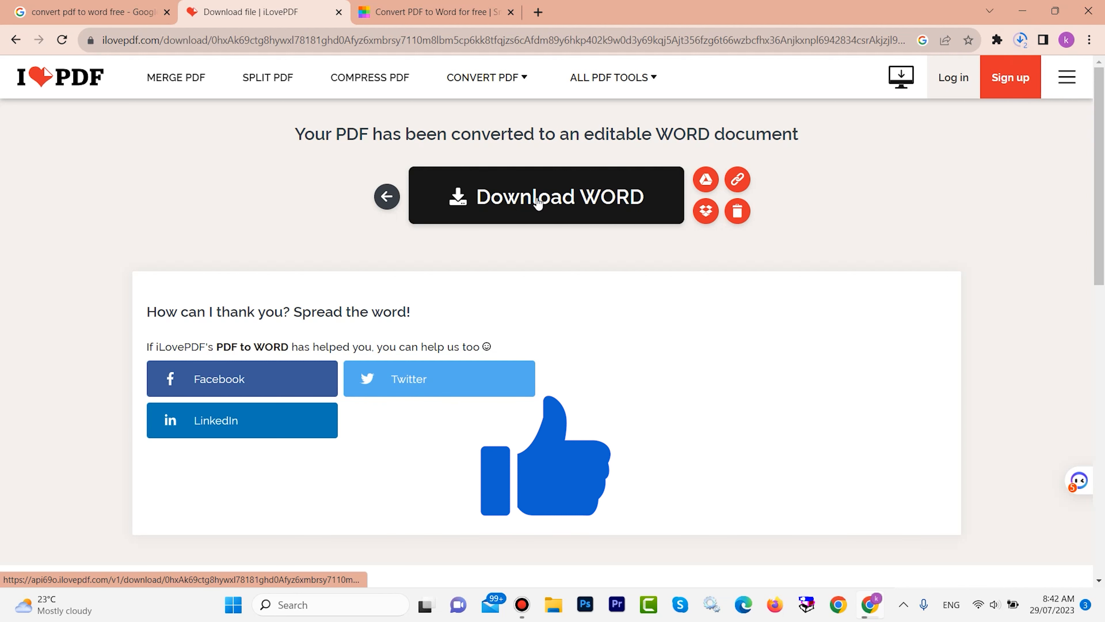
{"action": "left_click", "coordinate": [545, 196]}
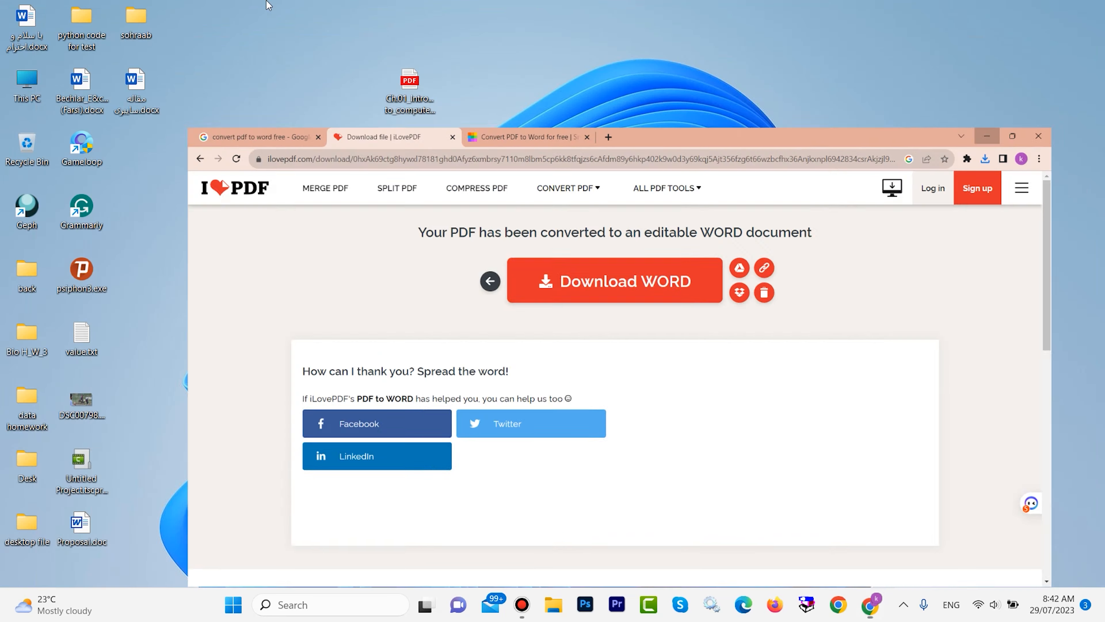
Step: Open Ch.01_Introduction_to_computers.docx from the Downloads folder in Word
{"action": "left_click", "coordinate": [553, 604]}
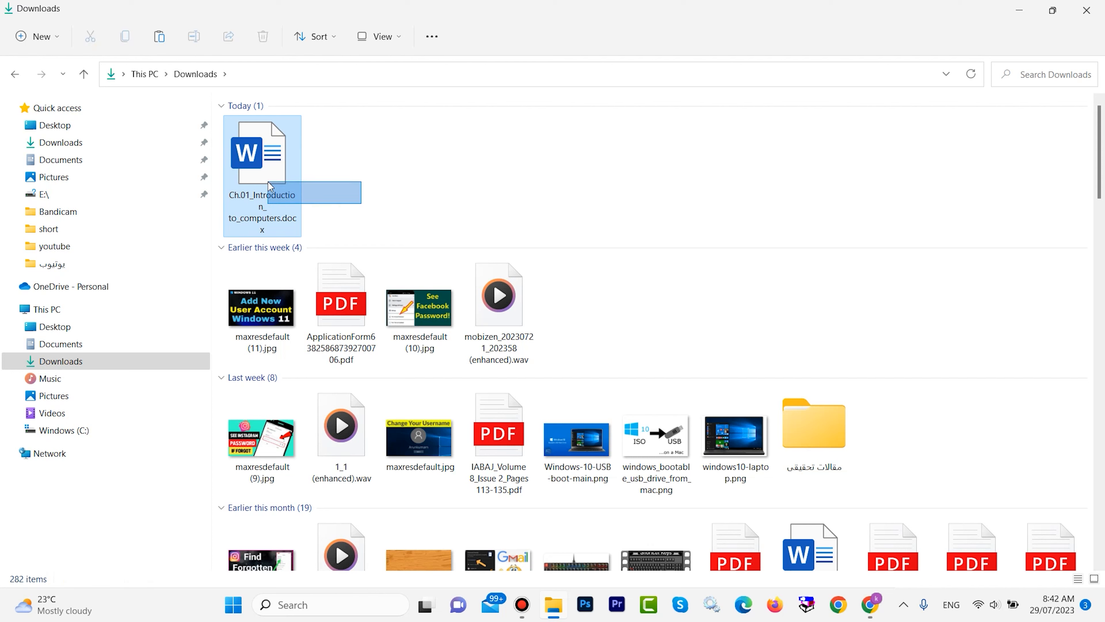
{"action": "double_click", "coordinate": [261, 152]}
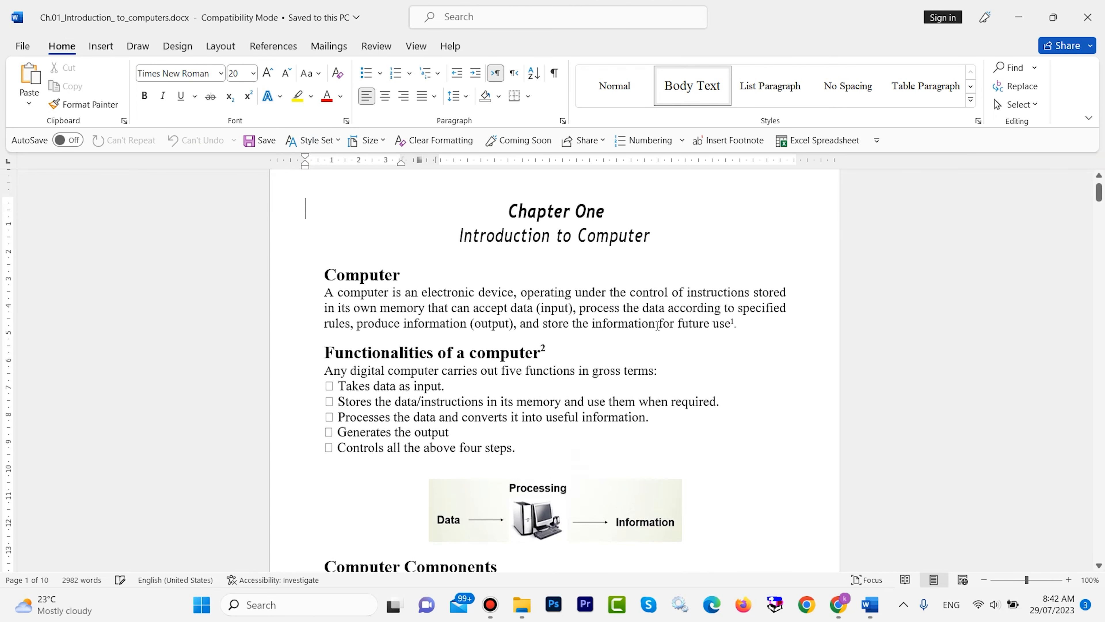
Step: Test-edit the opening Computer paragraph text and reposition the computer illustration
{"action": "left_click_drag", "start_coordinate": [507, 211], "coordinate": [733, 323]}
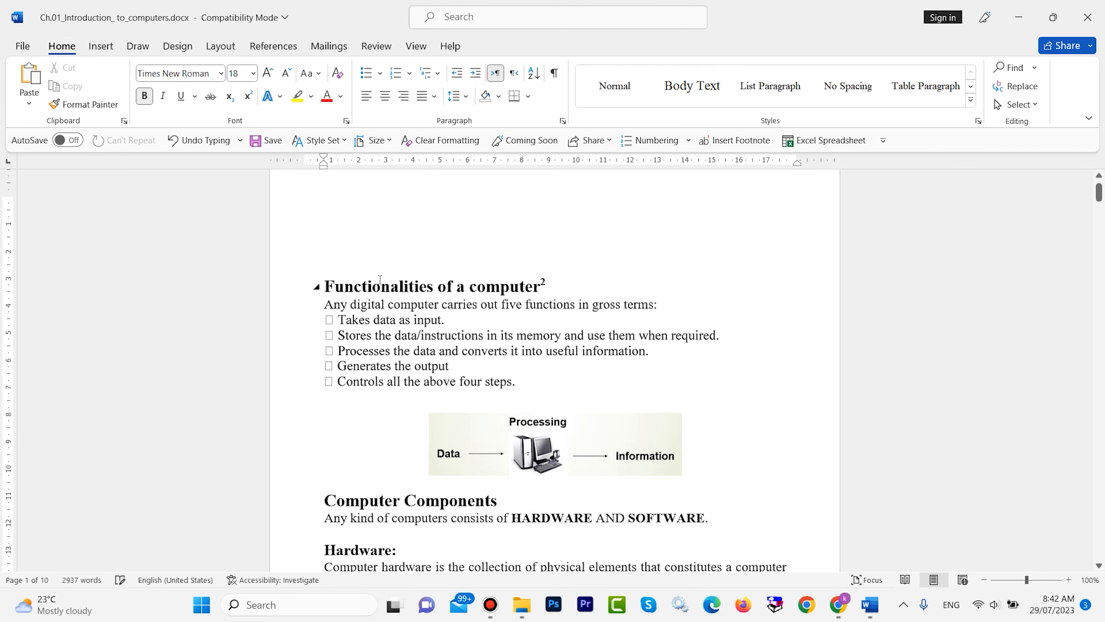
{"action": "type", "text": "co"}
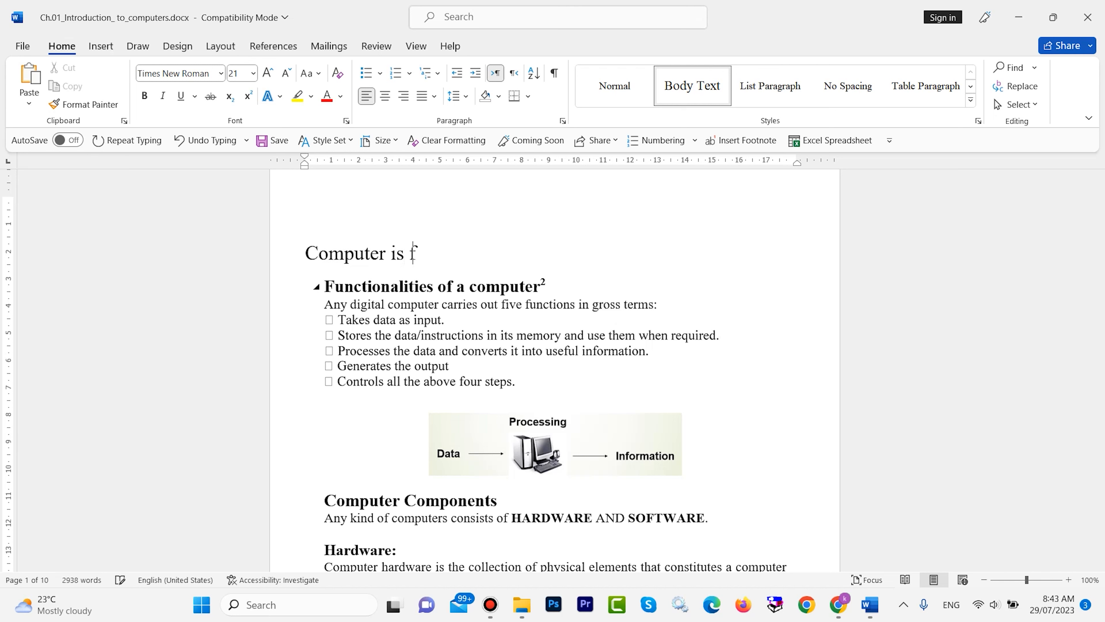
{"action": "type", "text": "for eve"}
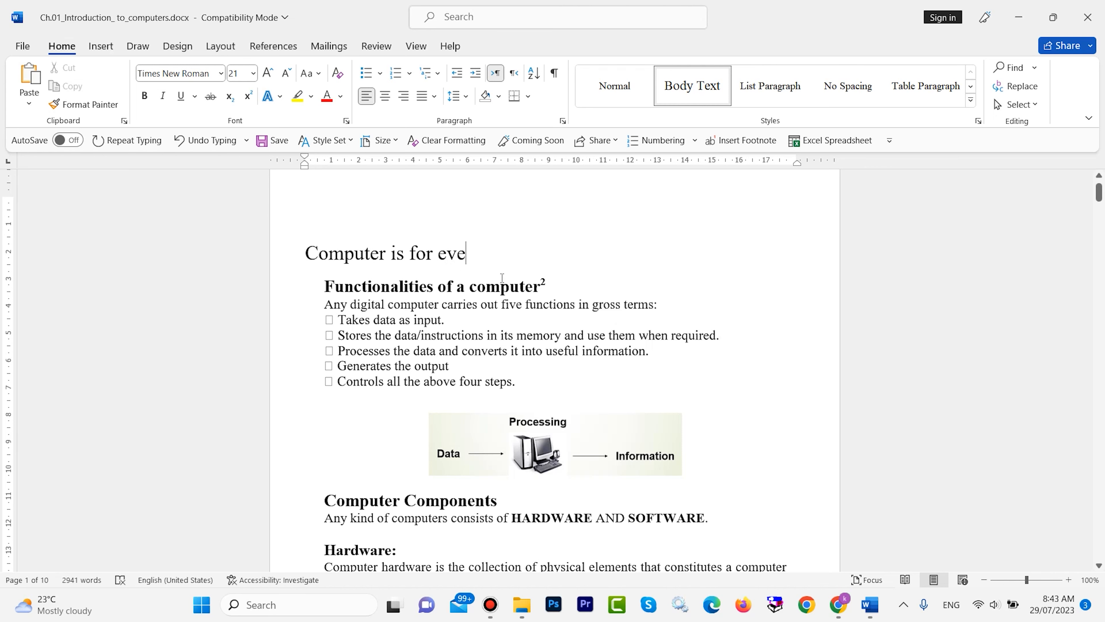
{"action": "scroll", "scroll_direction": "down", "scroll_amount": 3}
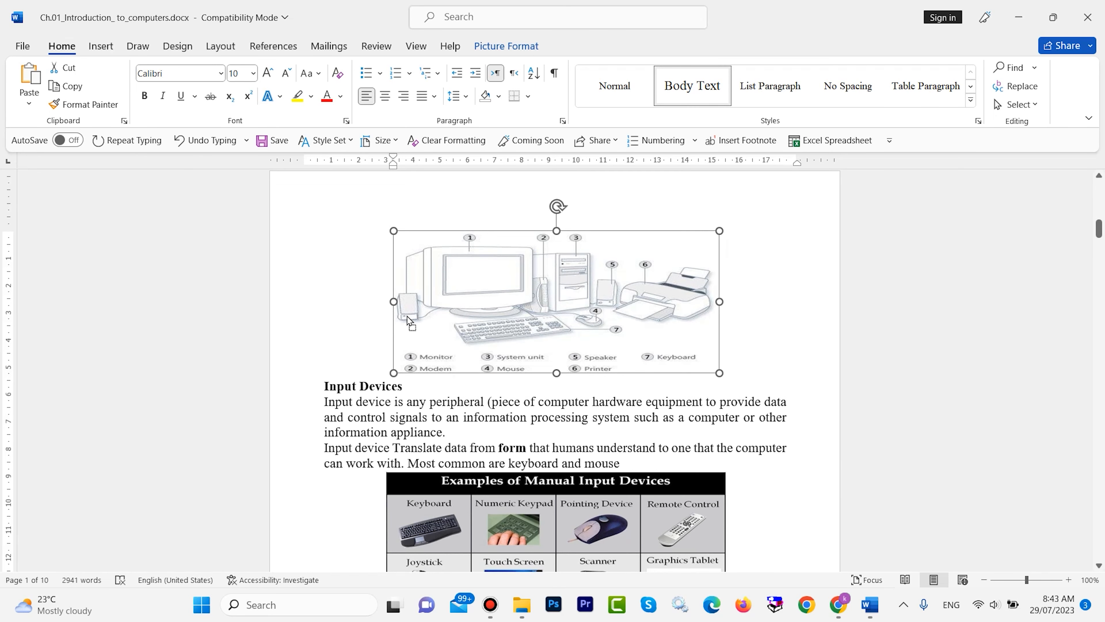
{"action": "right_click", "coordinate": [529, 305]}
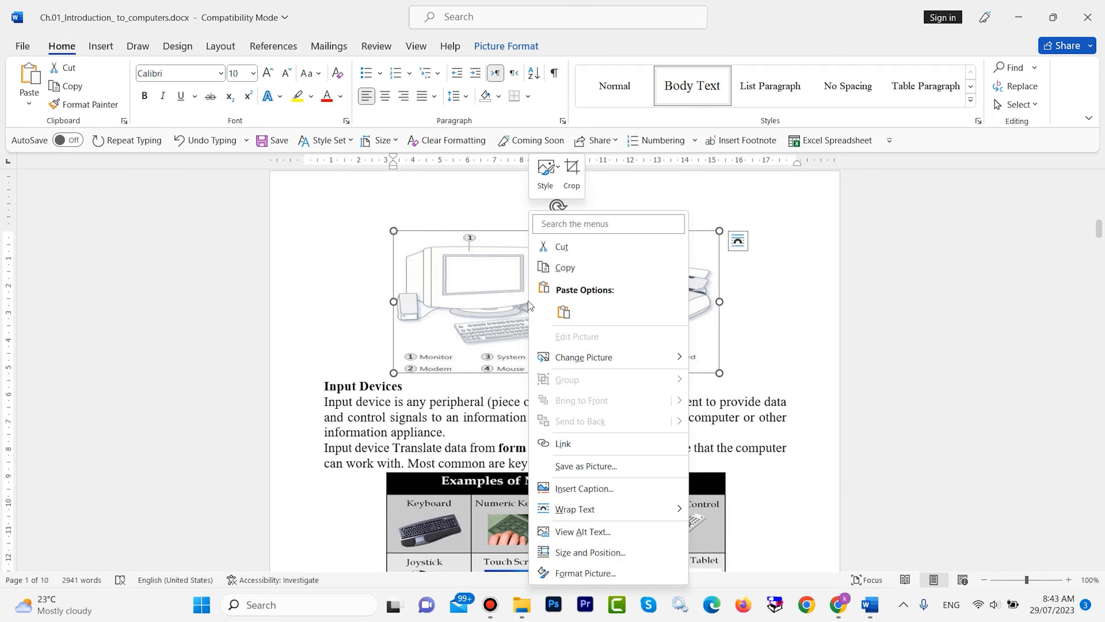
{"action": "left_click", "coordinate": [738, 240]}
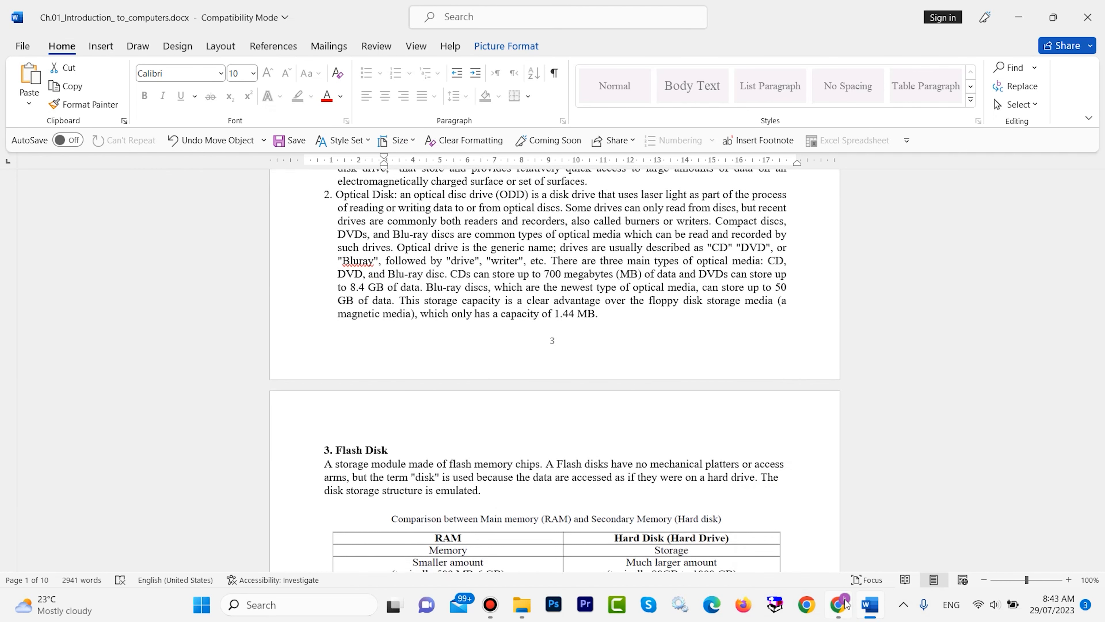
Step: Switch to the Smallpdf browser tab, then close the Word document answering the save prompt
{"action": "left_click", "coordinate": [838, 605]}
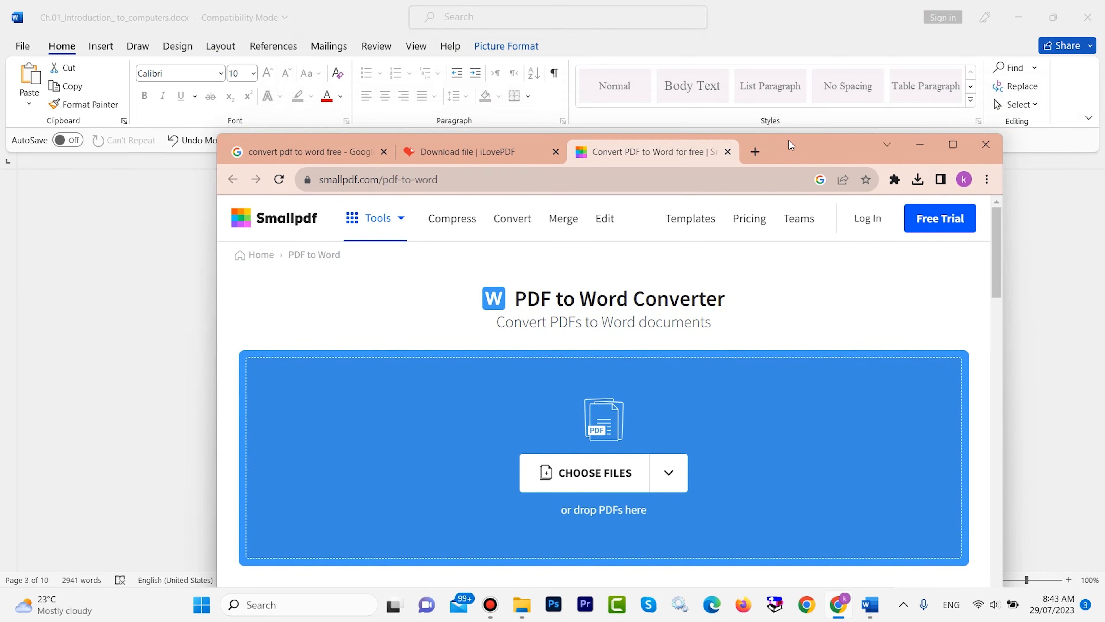
{"action": "left_click", "coordinate": [986, 144]}
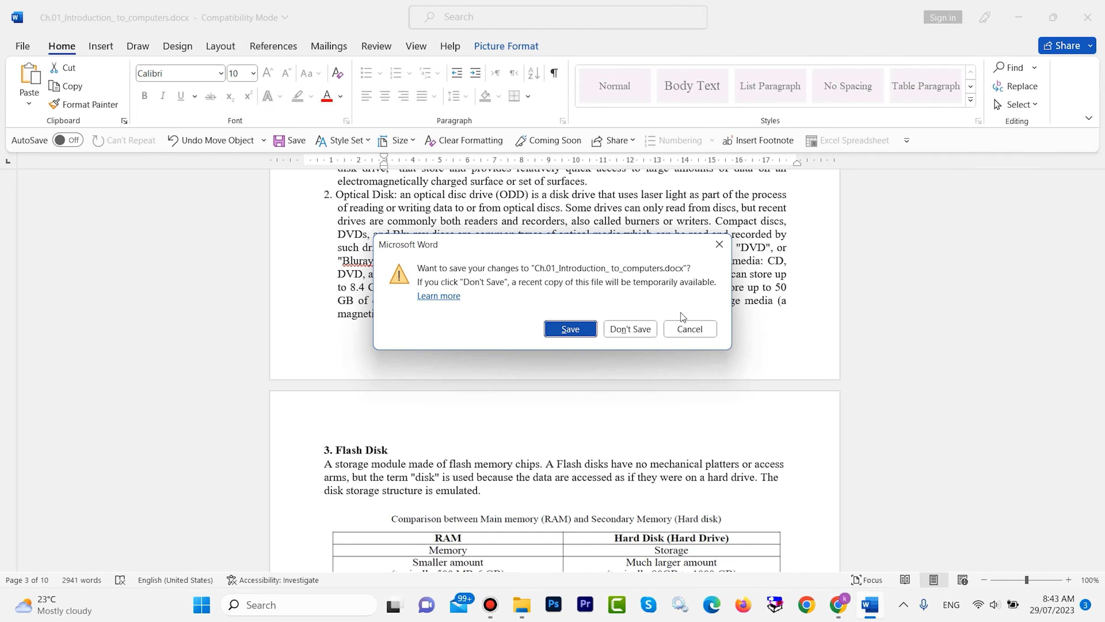
{"action": "left_click", "coordinate": [629, 329]}
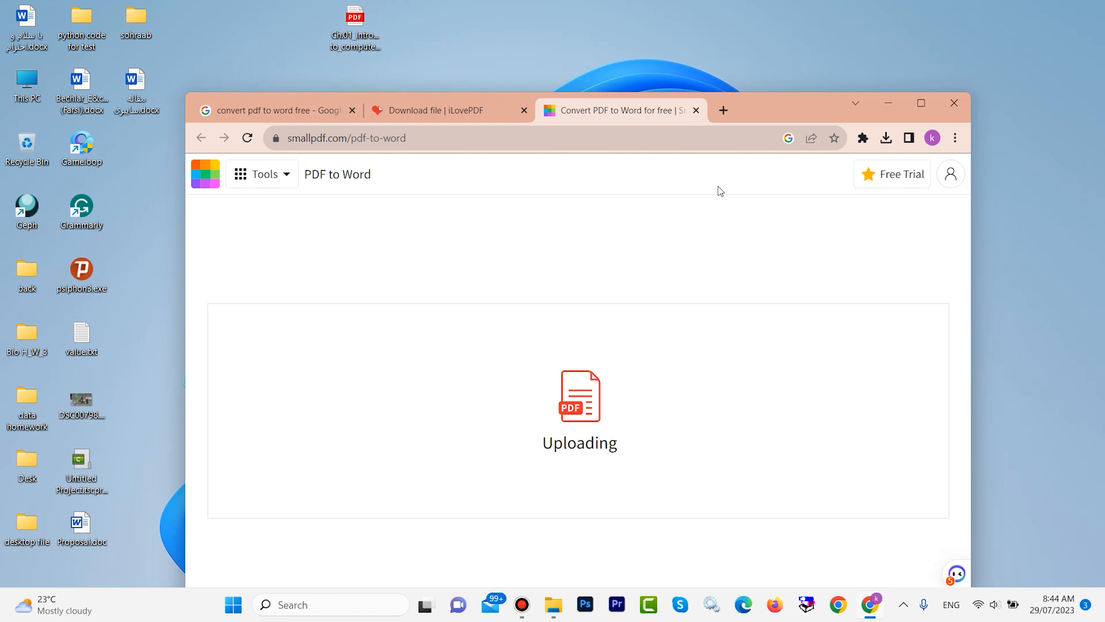
Step: Convert the chapter PDF in Smallpdf with 'Convert selectable text' (no OCR) and download the DOCX
{"action": "left_click", "coordinate": [920, 104]}
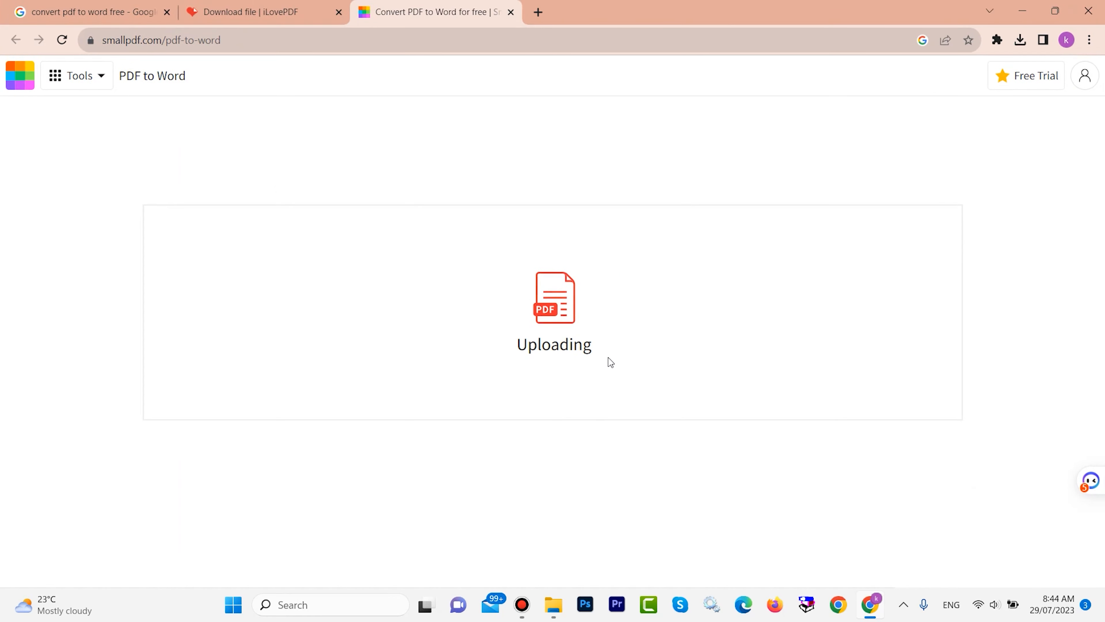
{"action": "mouse_move", "coordinate": [577, 306]}
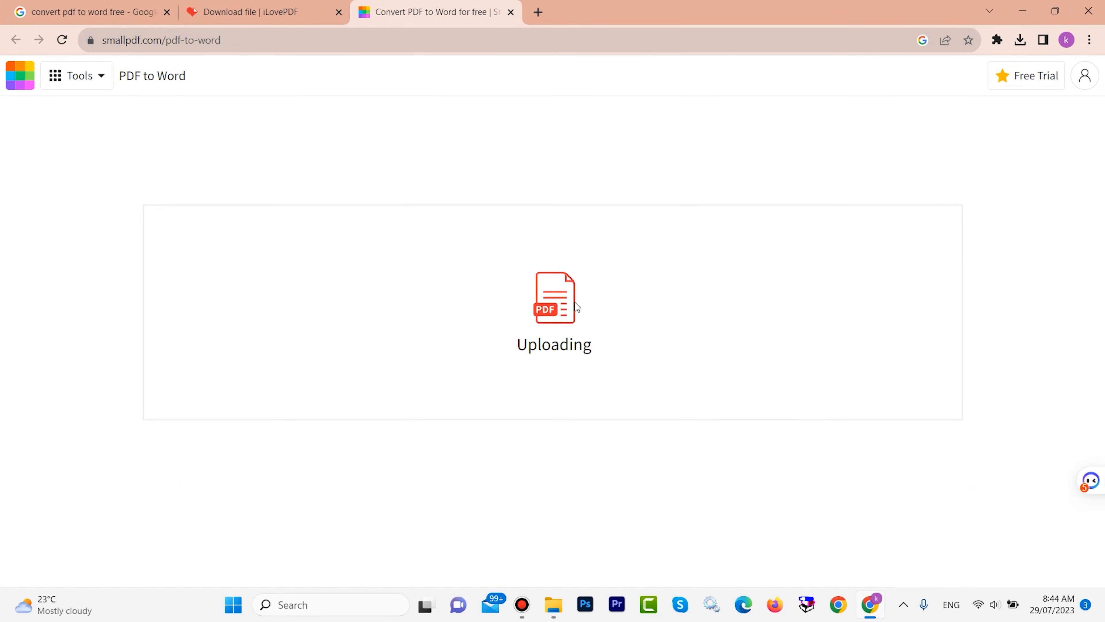
{"action": "mouse_move", "coordinate": [710, 277]}
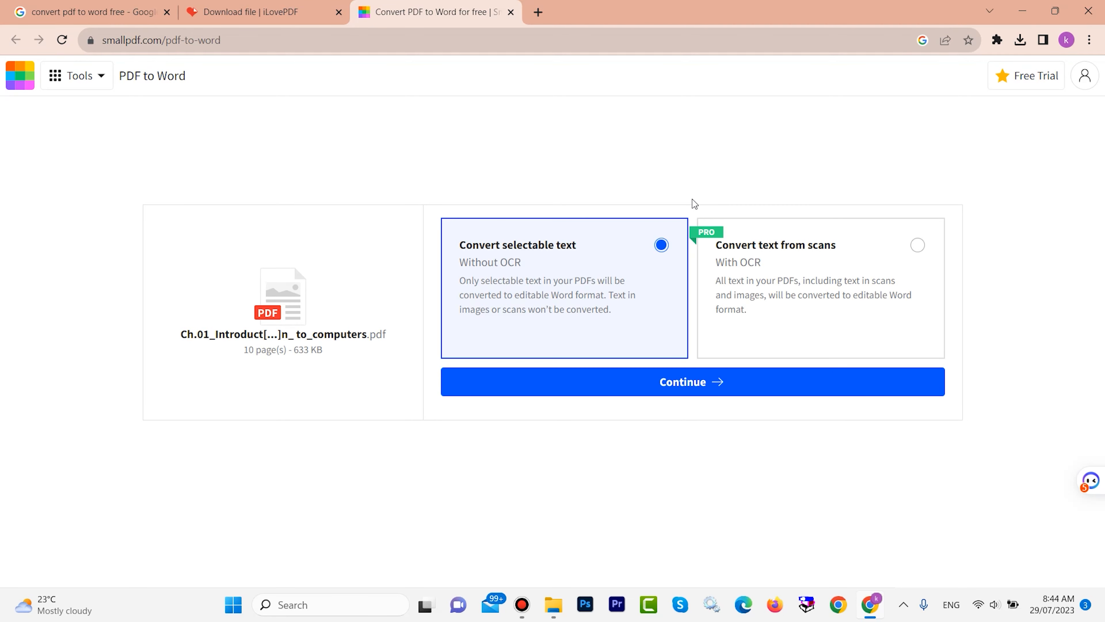
{"action": "mouse_move", "coordinate": [725, 332]}
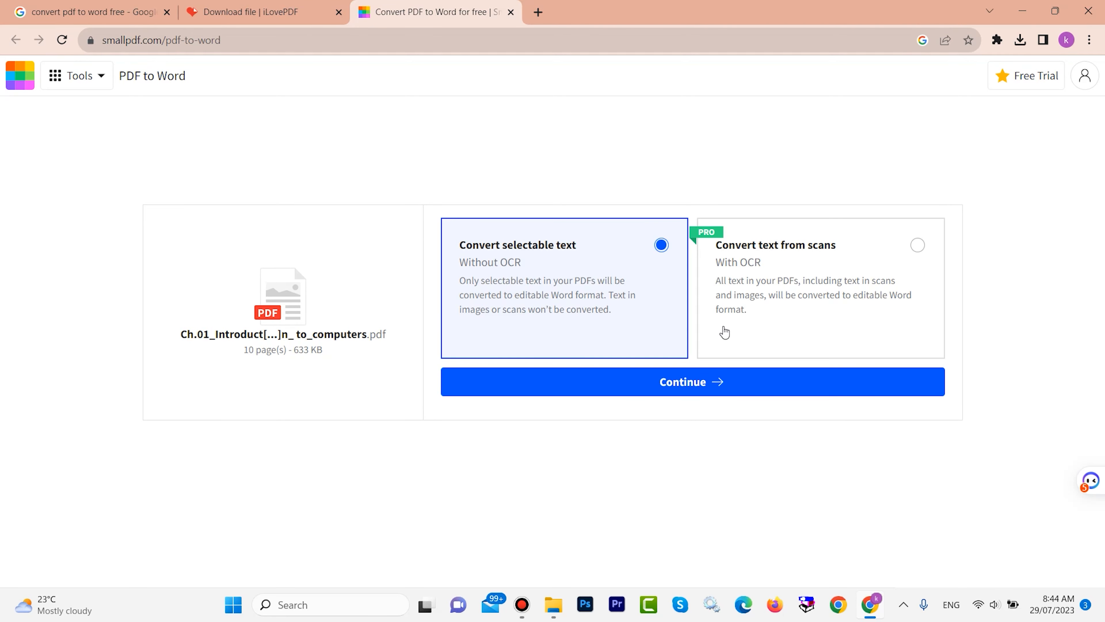
{"action": "mouse_move", "coordinate": [728, 262]}
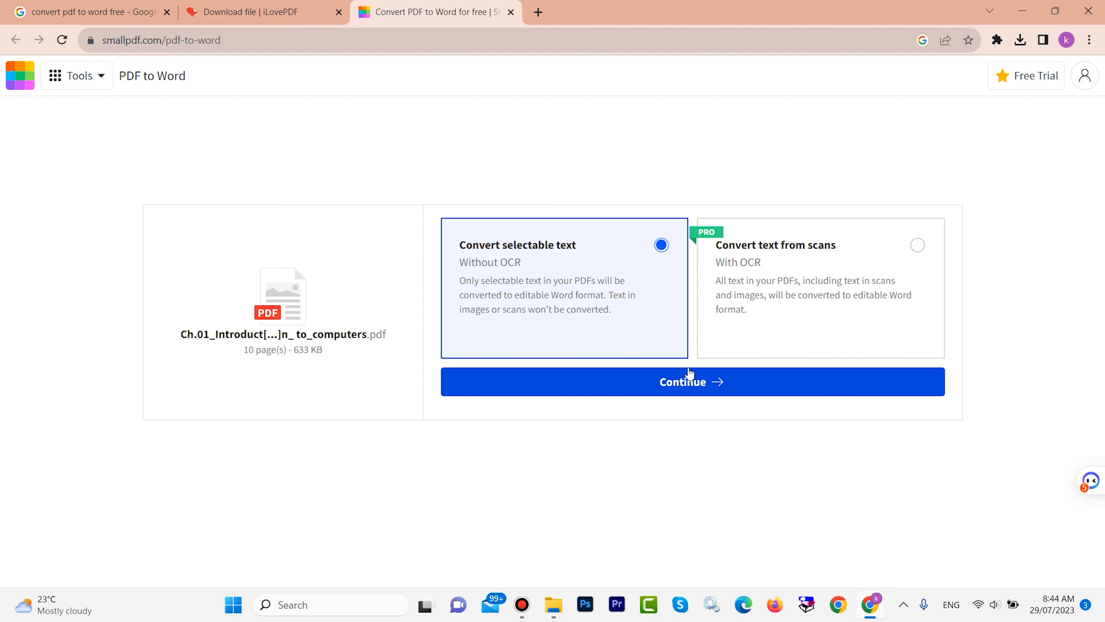
{"action": "left_click", "coordinate": [691, 381]}
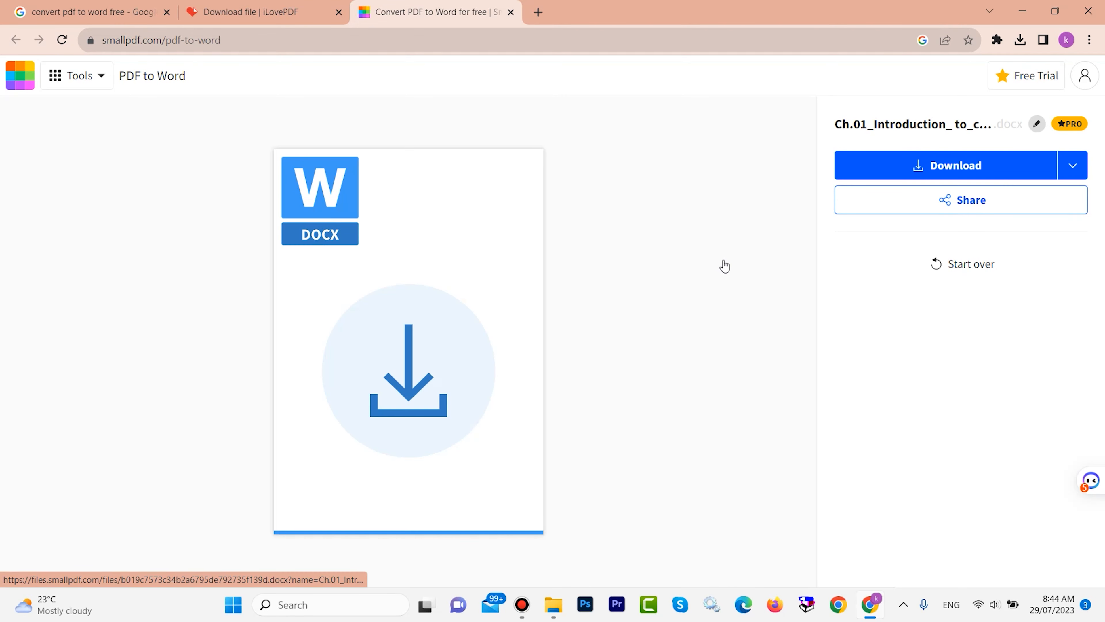
{"action": "left_click", "coordinate": [947, 166]}
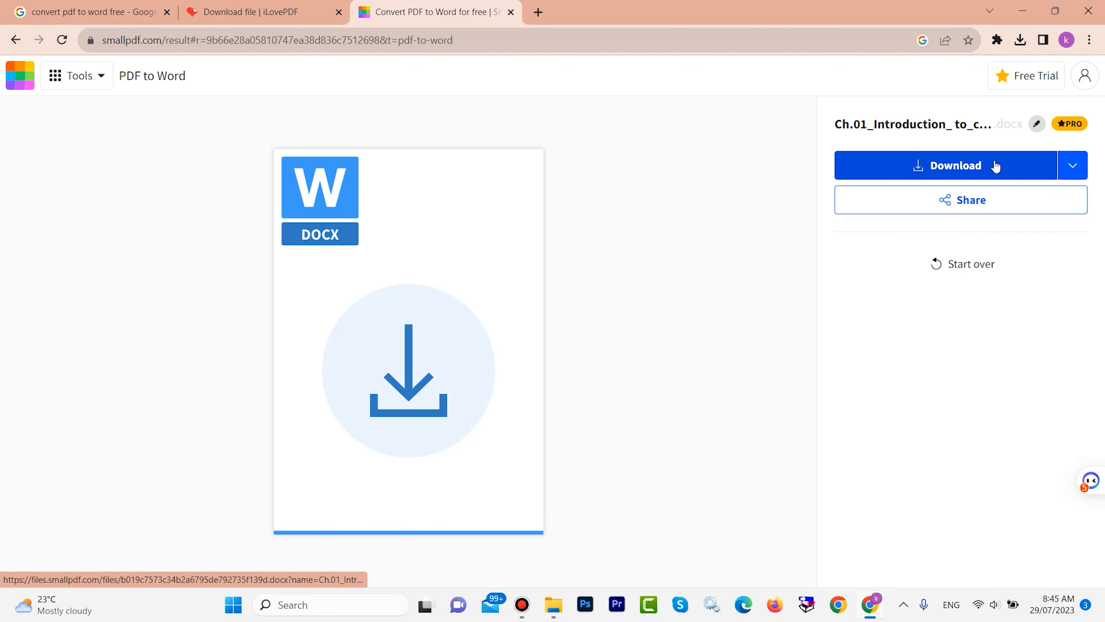
{"action": "mouse_move", "coordinate": [422, 343]}
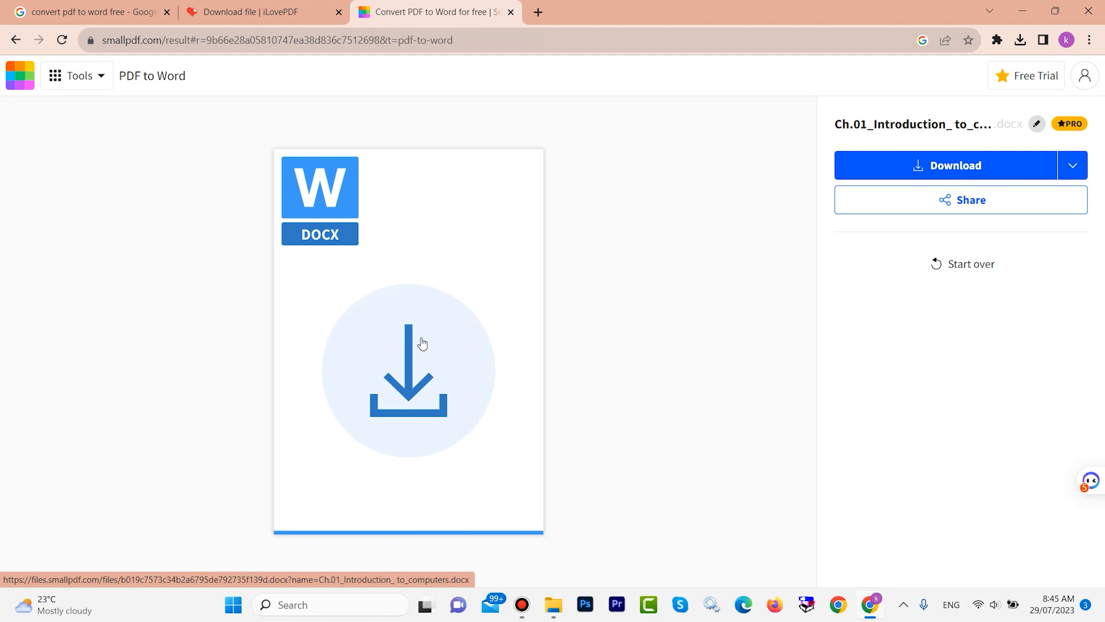
{"action": "mouse_move", "coordinate": [398, 411]}
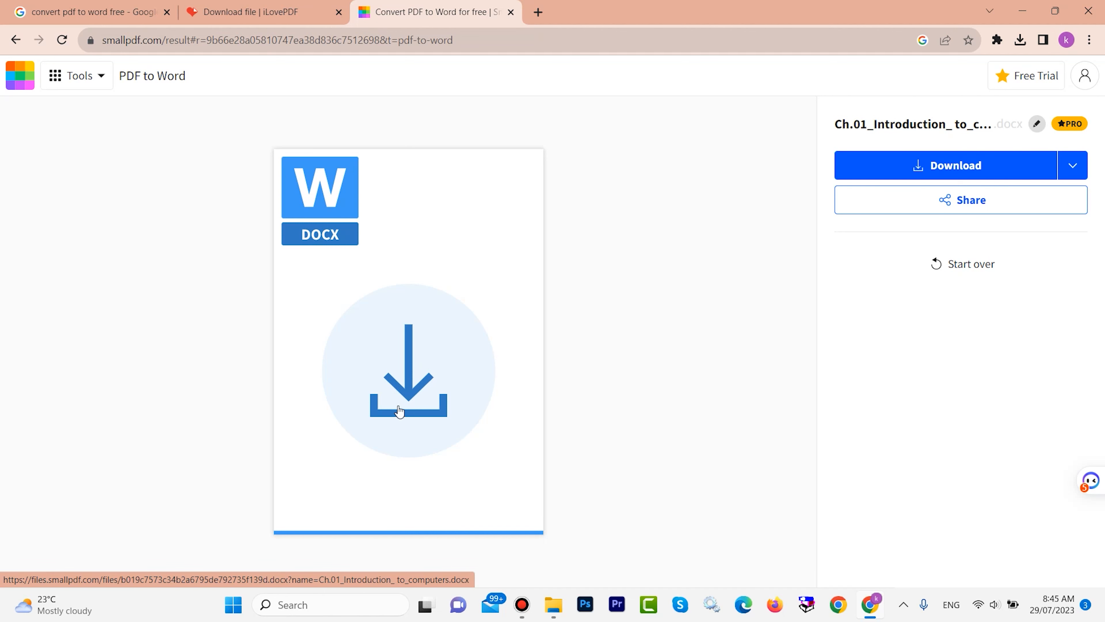
{"action": "left_click", "coordinate": [407, 368]}
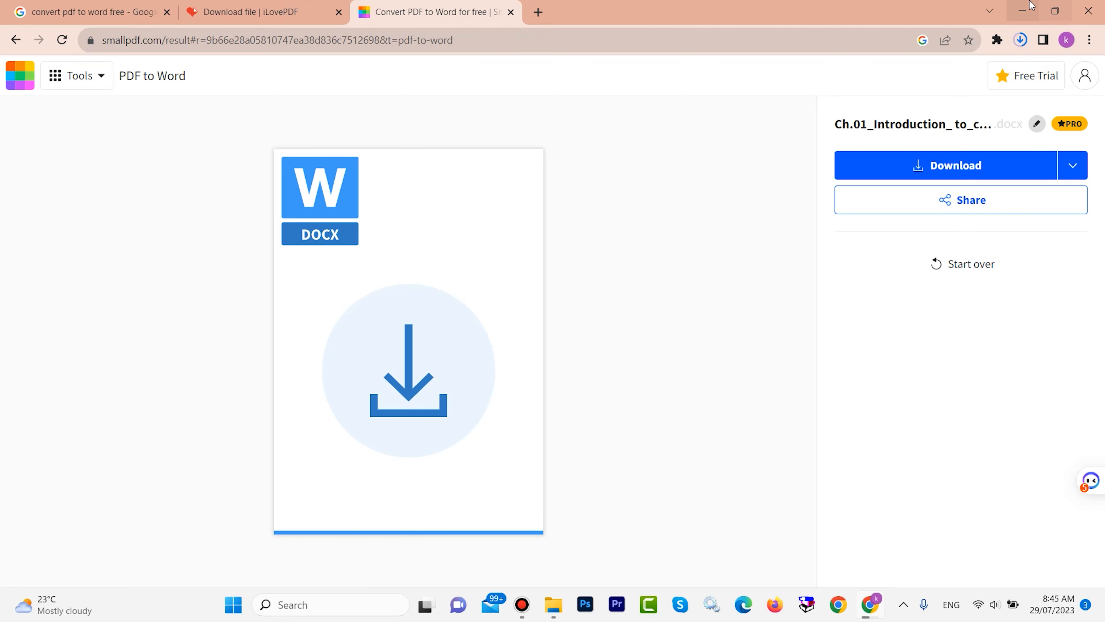
Step: Browse This PC to Downloads and open the newest Ch.01 Word document
{"action": "left_click", "coordinate": [1026, 11]}
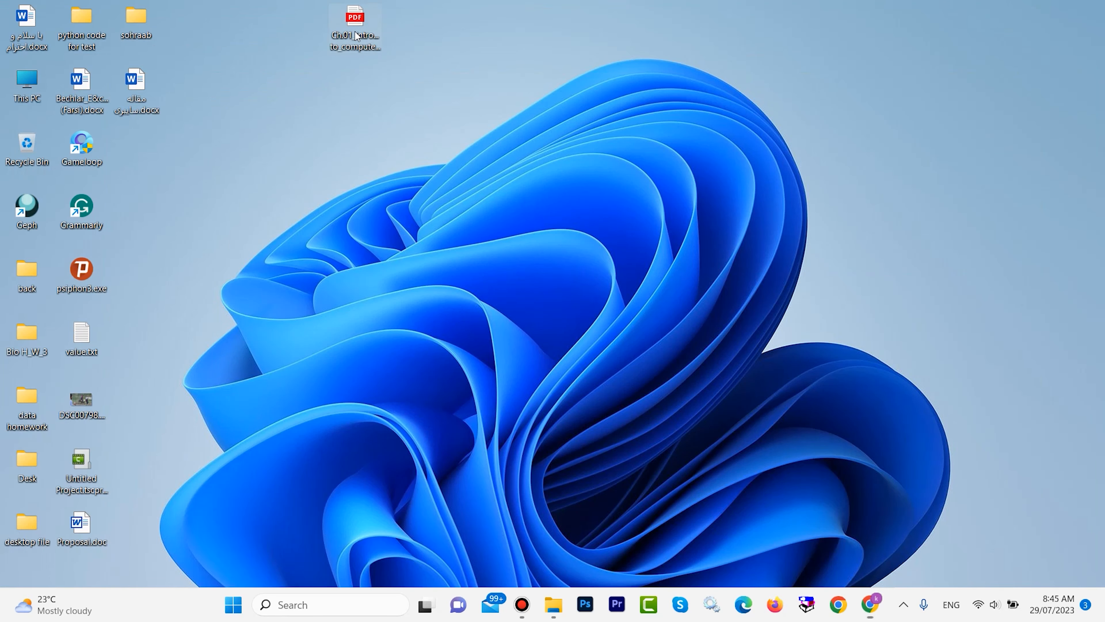
{"action": "double_click", "coordinate": [26, 85]}
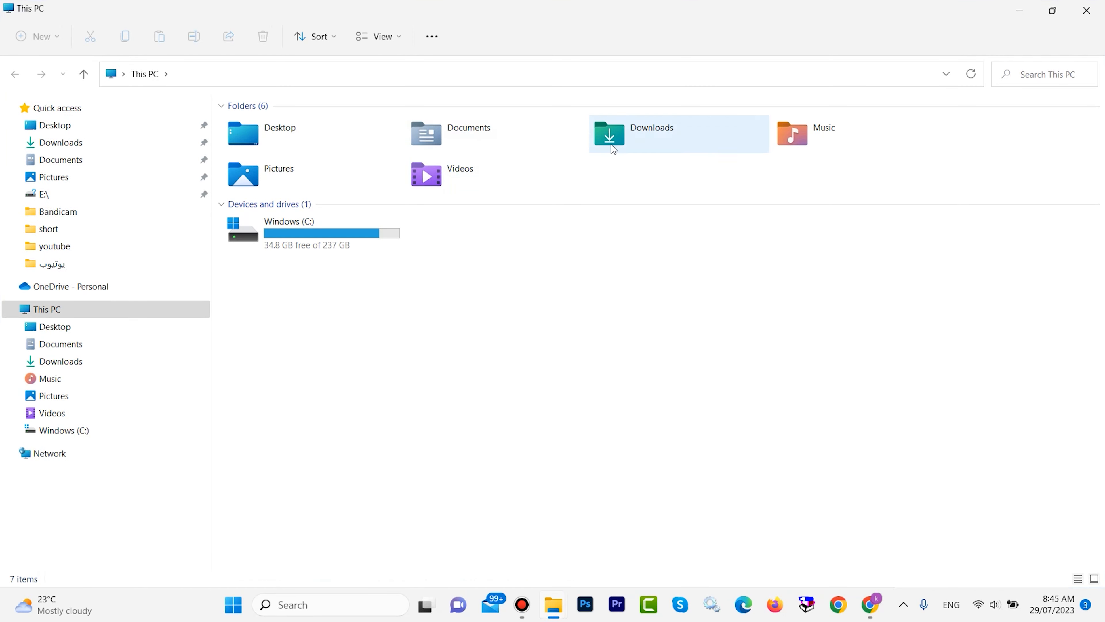
{"action": "double_click", "coordinate": [650, 134]}
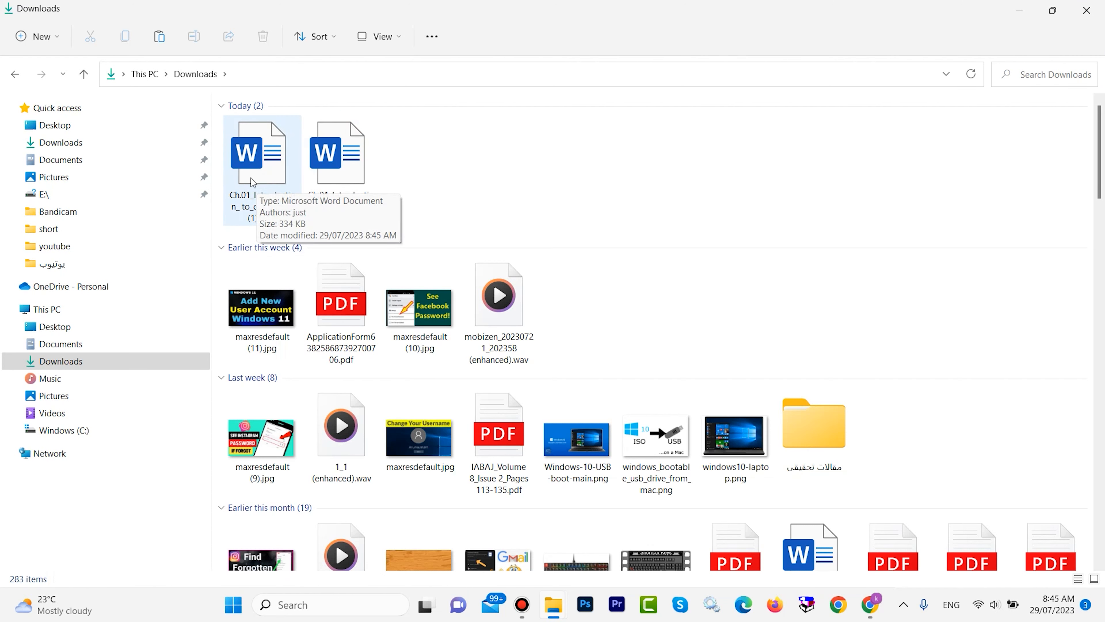
{"action": "double_click", "coordinate": [262, 152]}
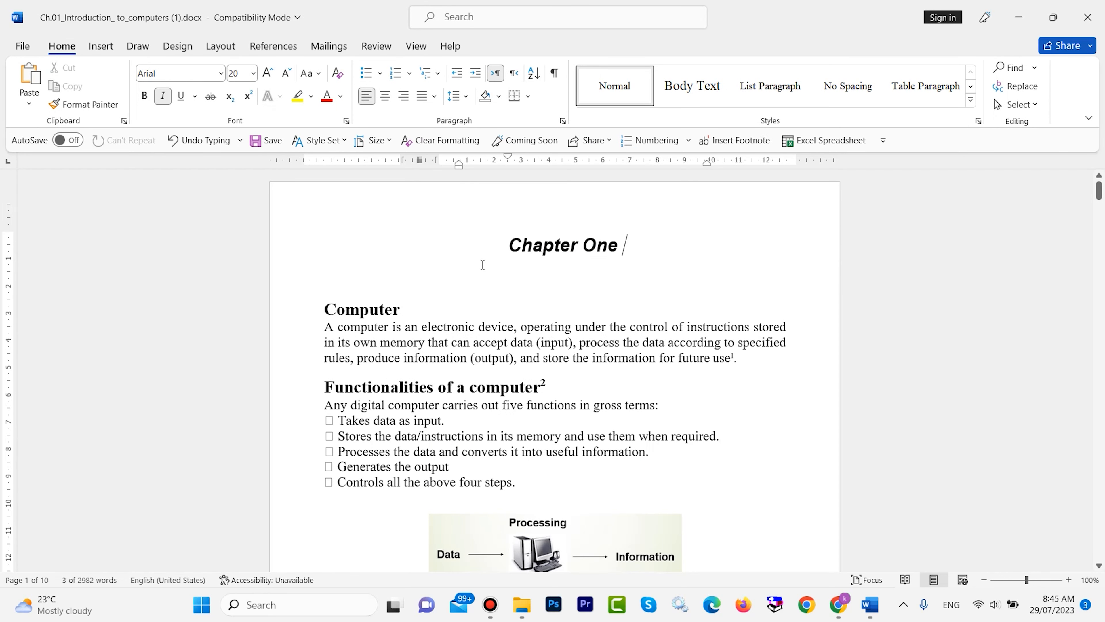
Step: Add the test line 'fgsdfgssdfgadfg' below the Chapter One title
{"action": "type", "text": "fgsdfgssdfgadfg"}
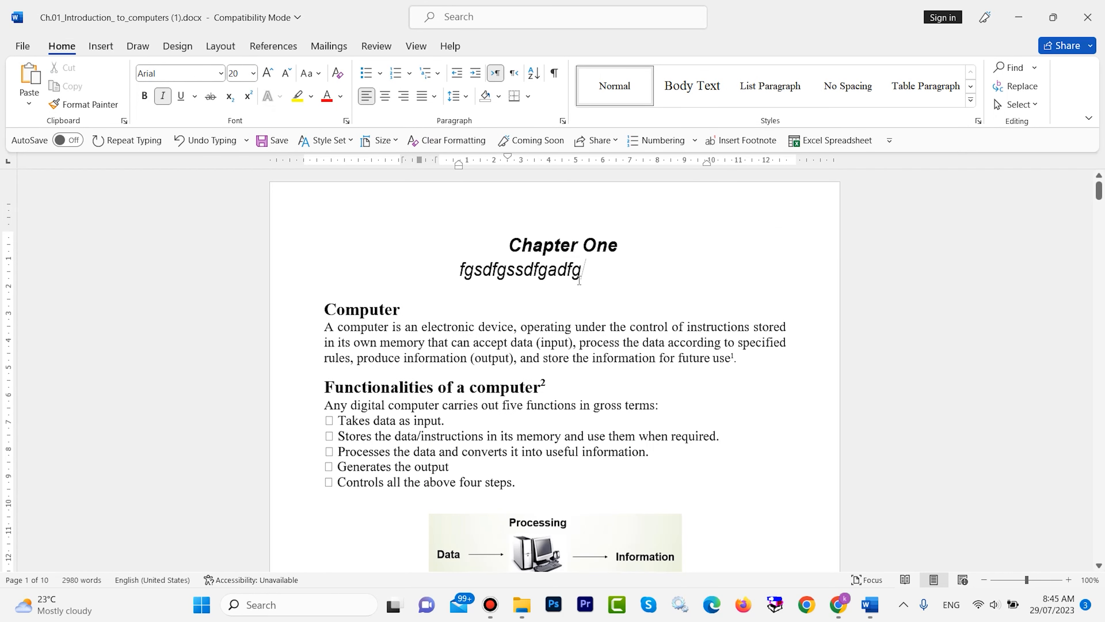